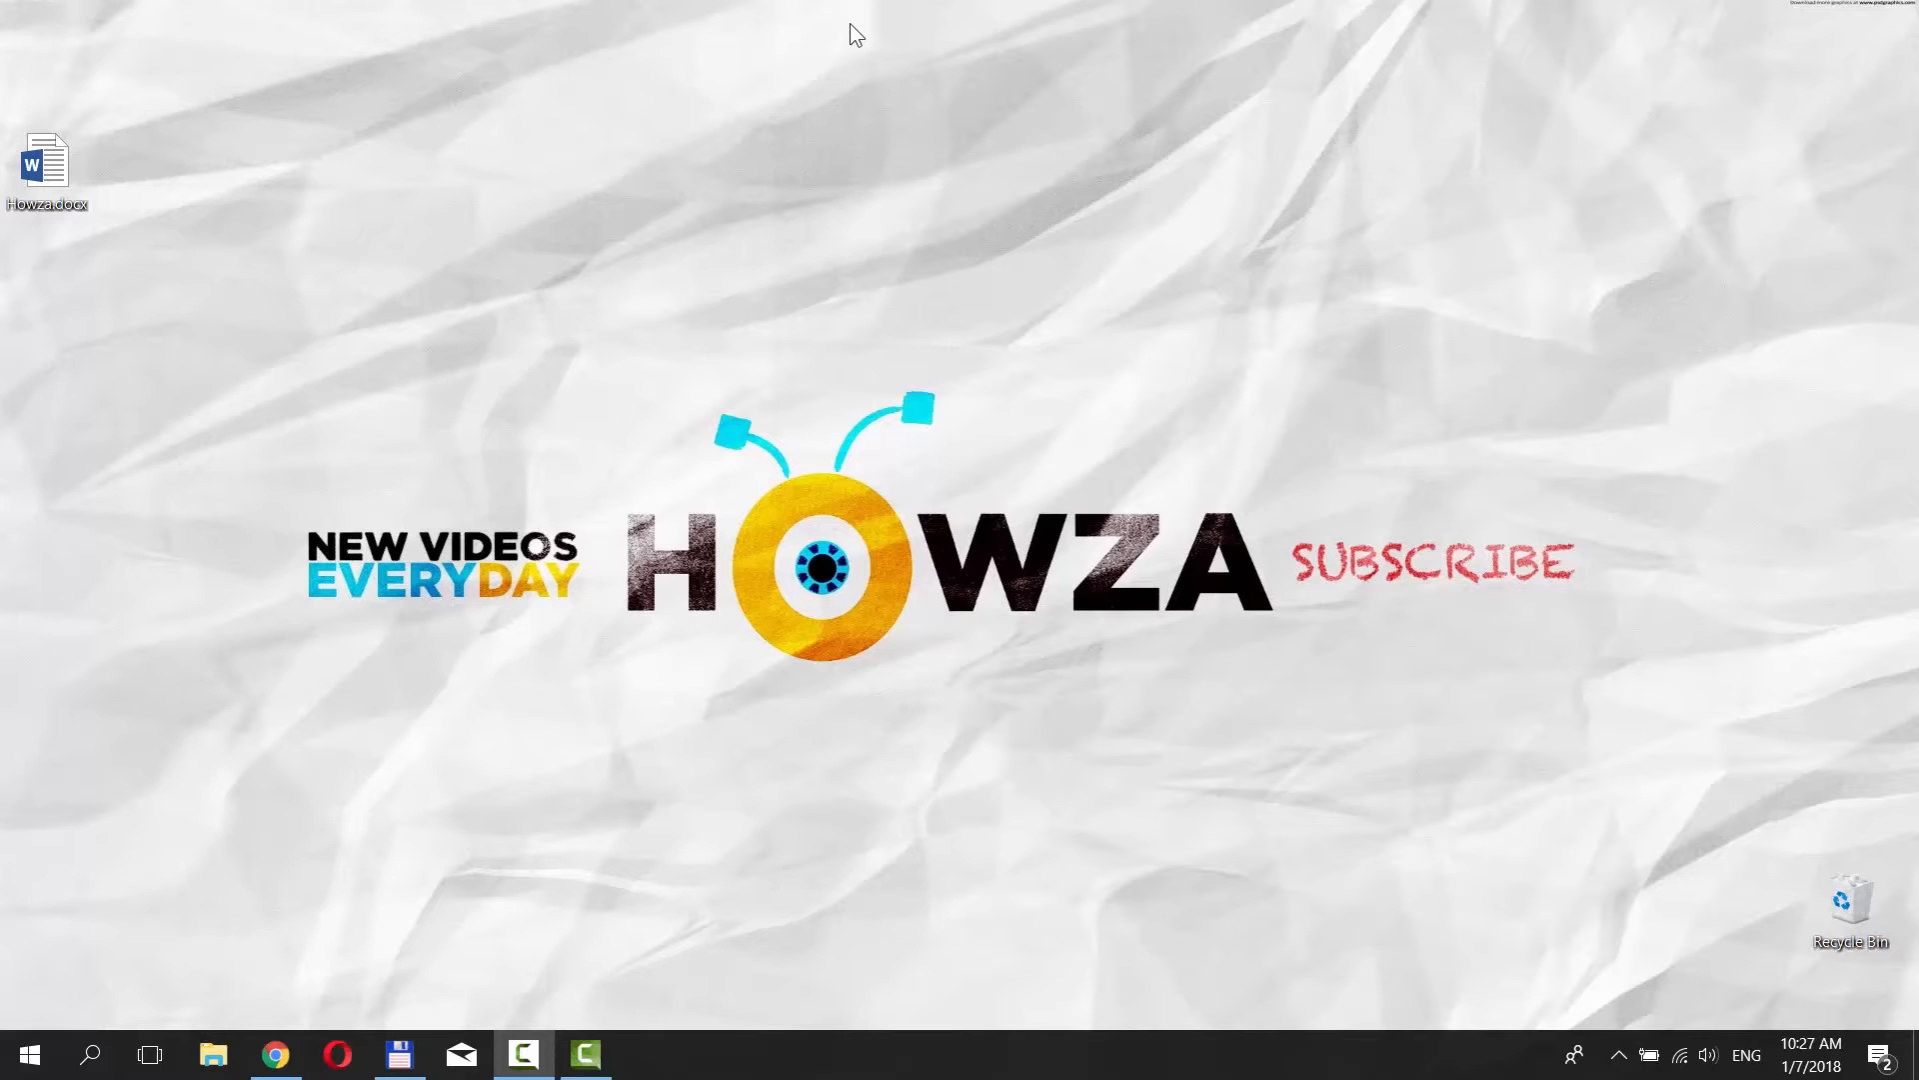
# Step: Open Howza.docx from the desktop in Word
pyautogui.doubleClick(47, 161)
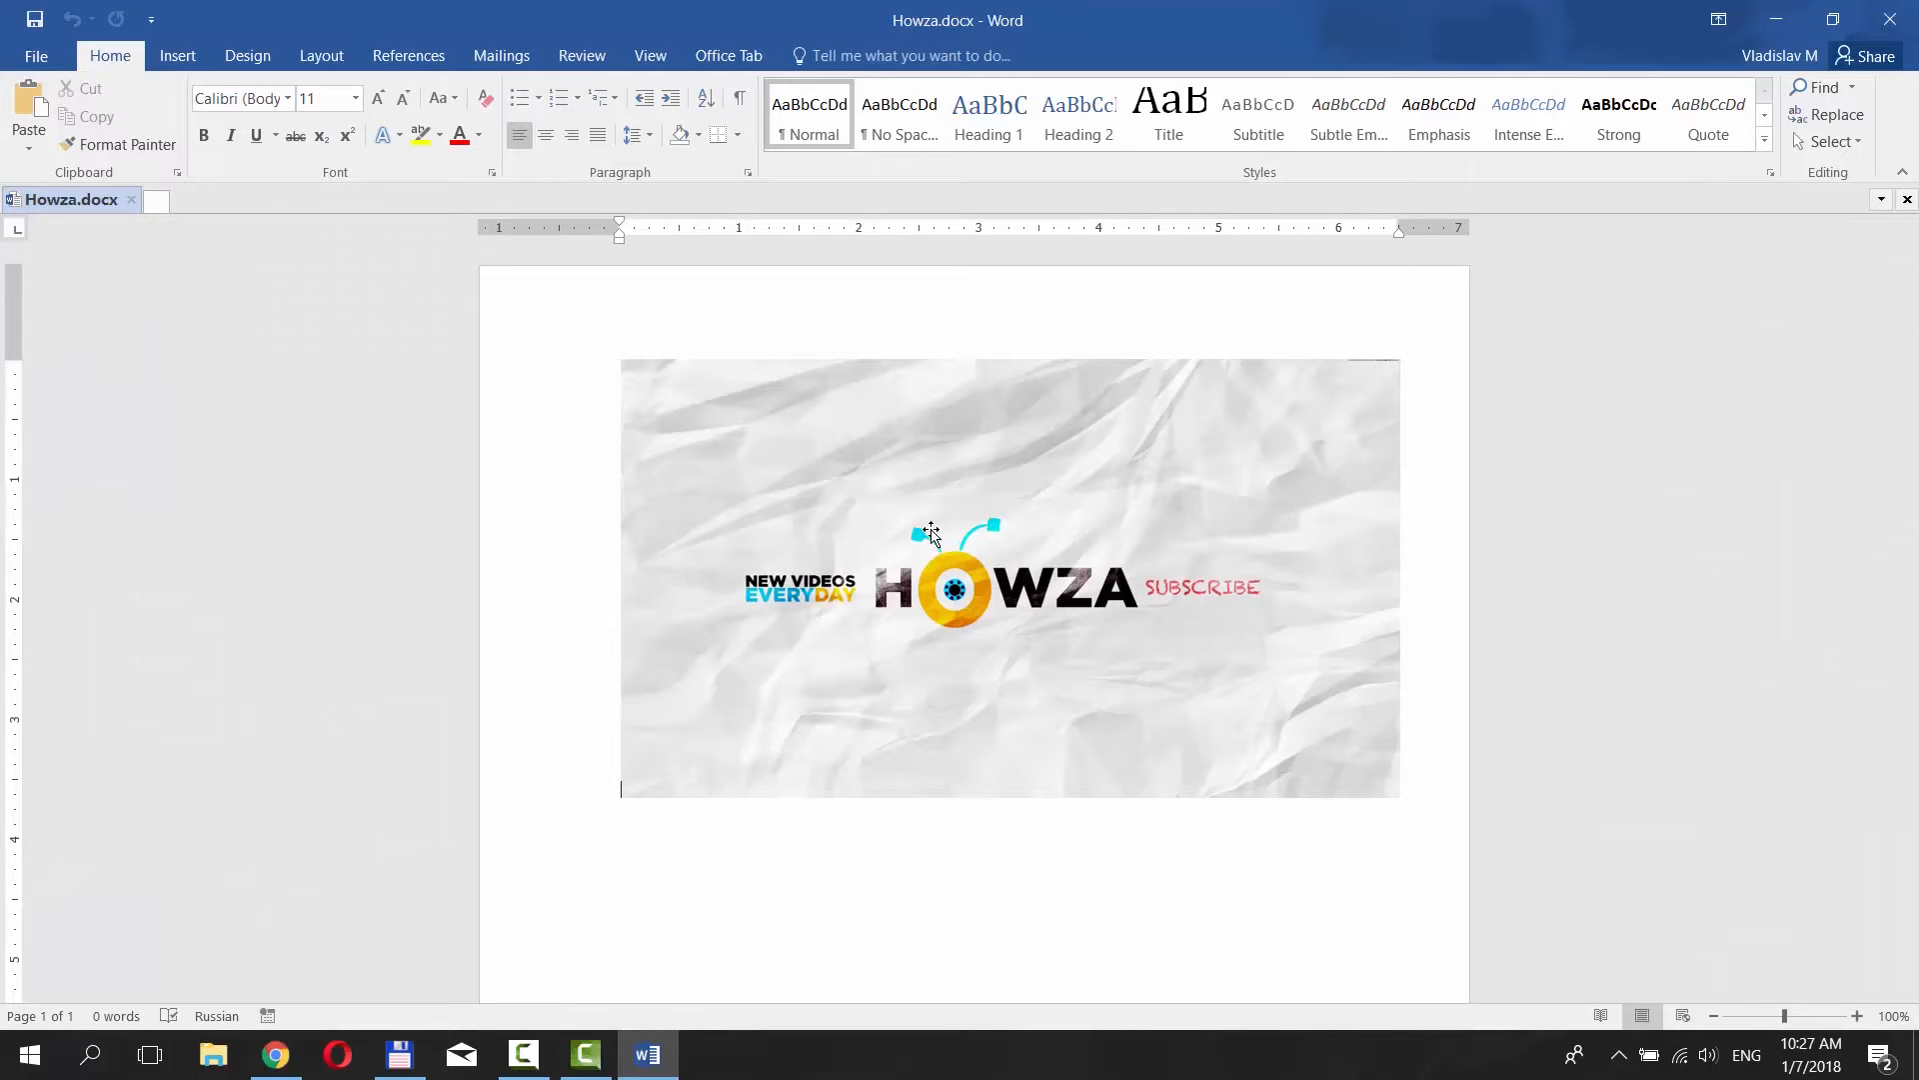
# Step: Put the banner picture into cropping mode via its right-click Crop option
pyautogui.rightClick(931, 536)
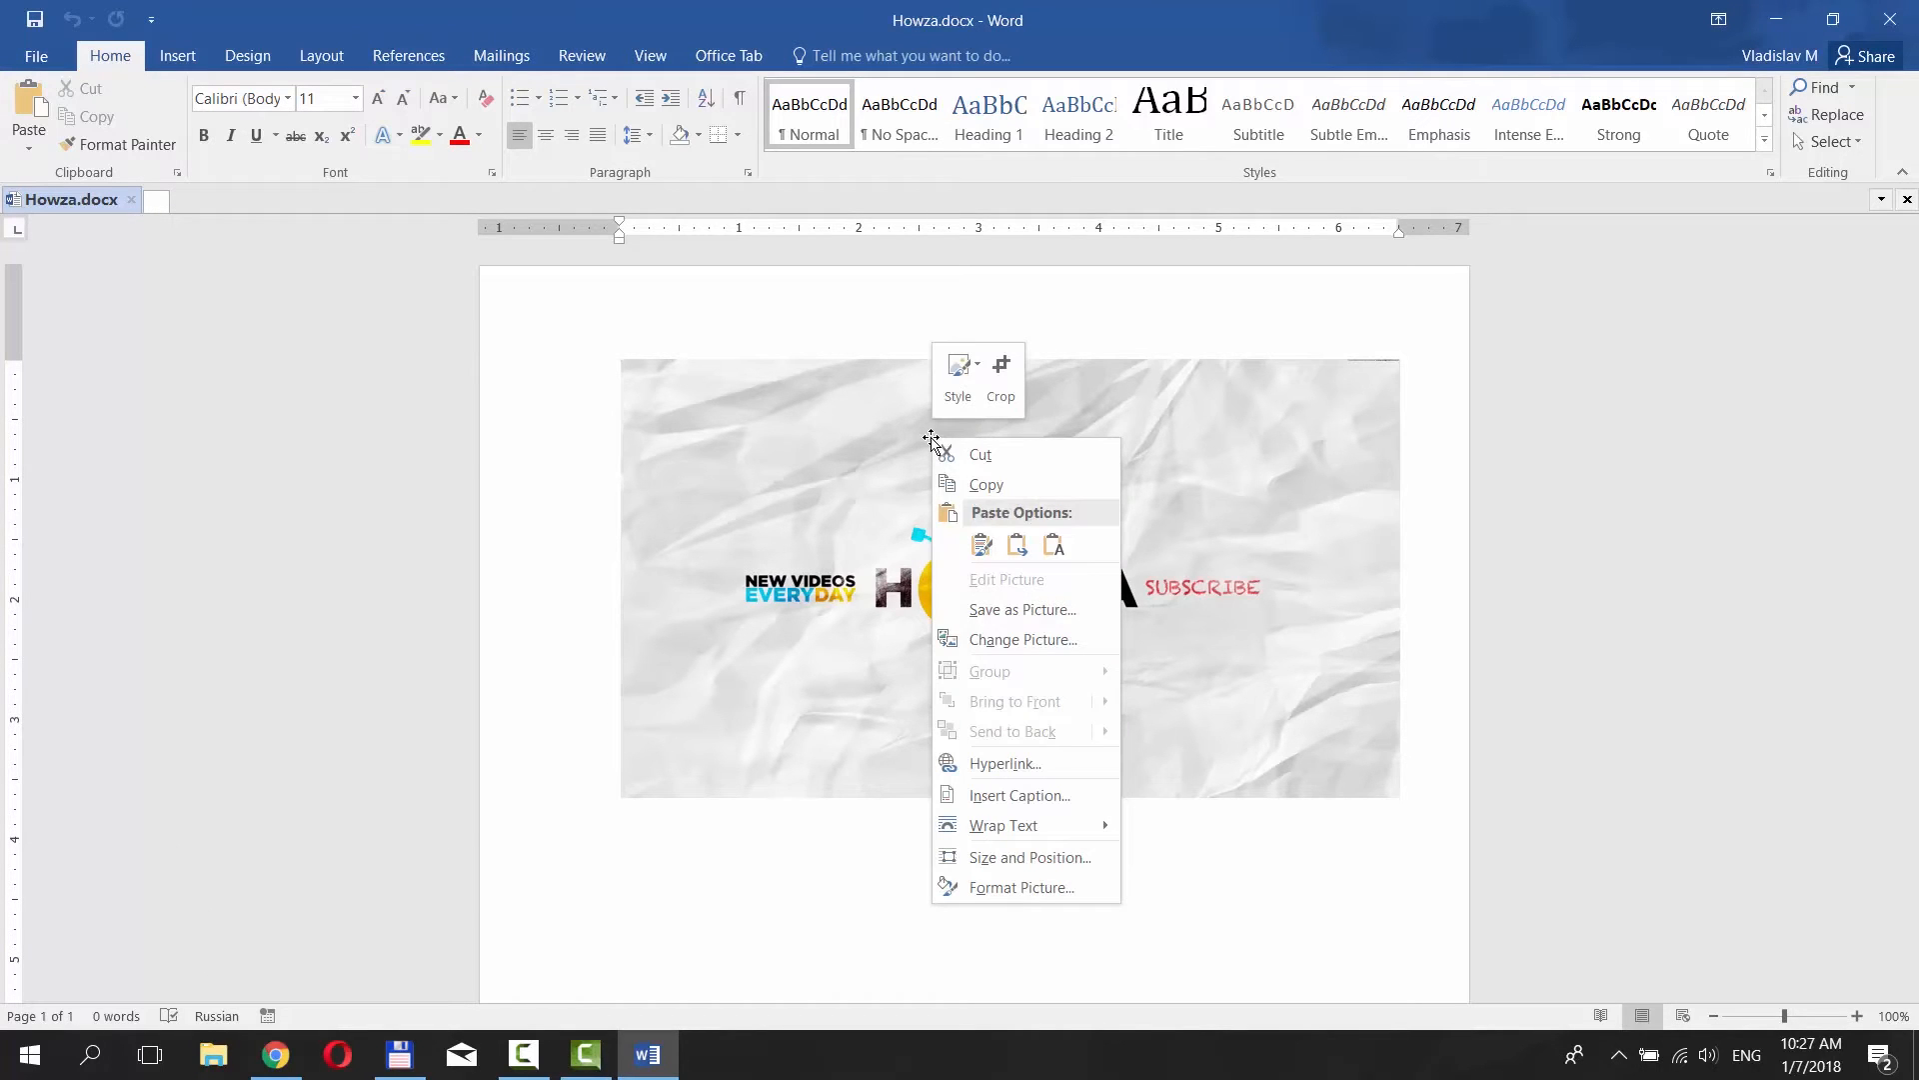
pyautogui.click(1010, 389)
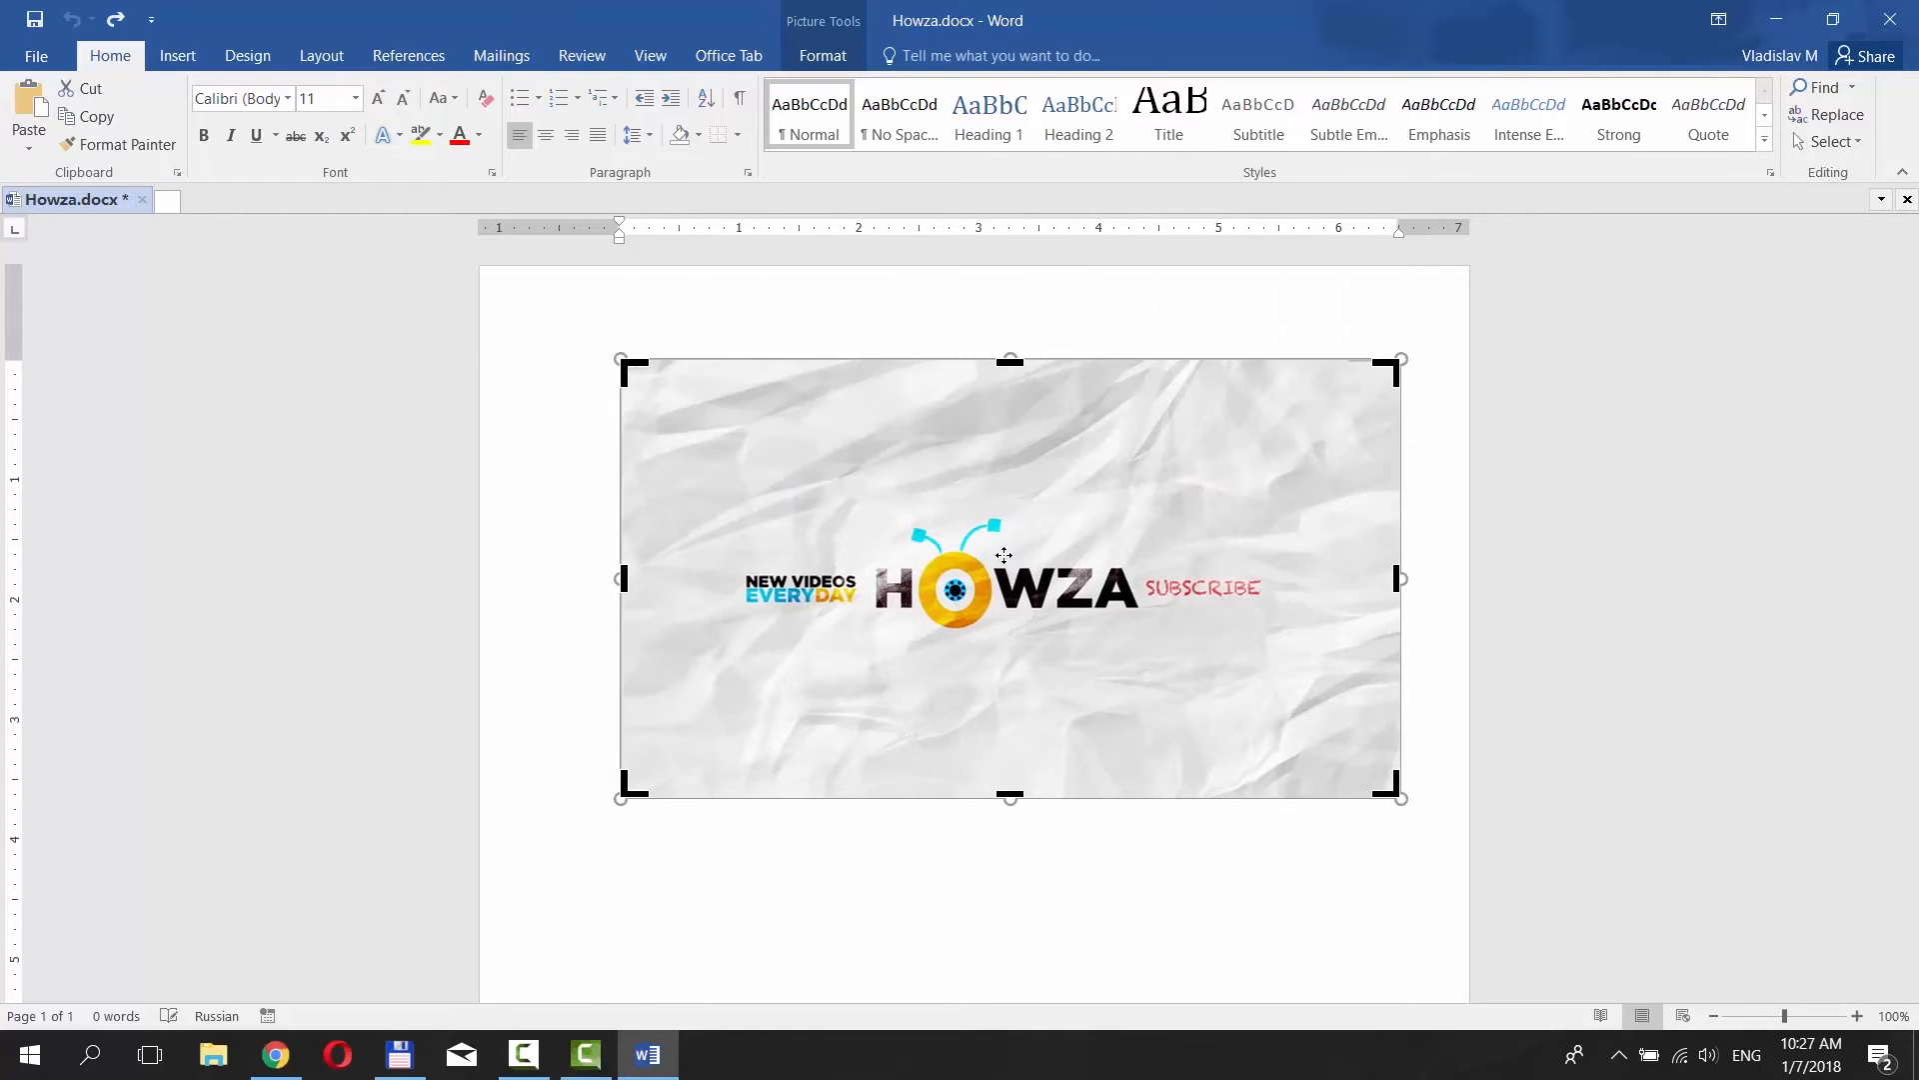
# Step: Toggle Crop on the Picture Format tab, undoing the trial trim to keep the full picture
pyautogui.click(822, 55)
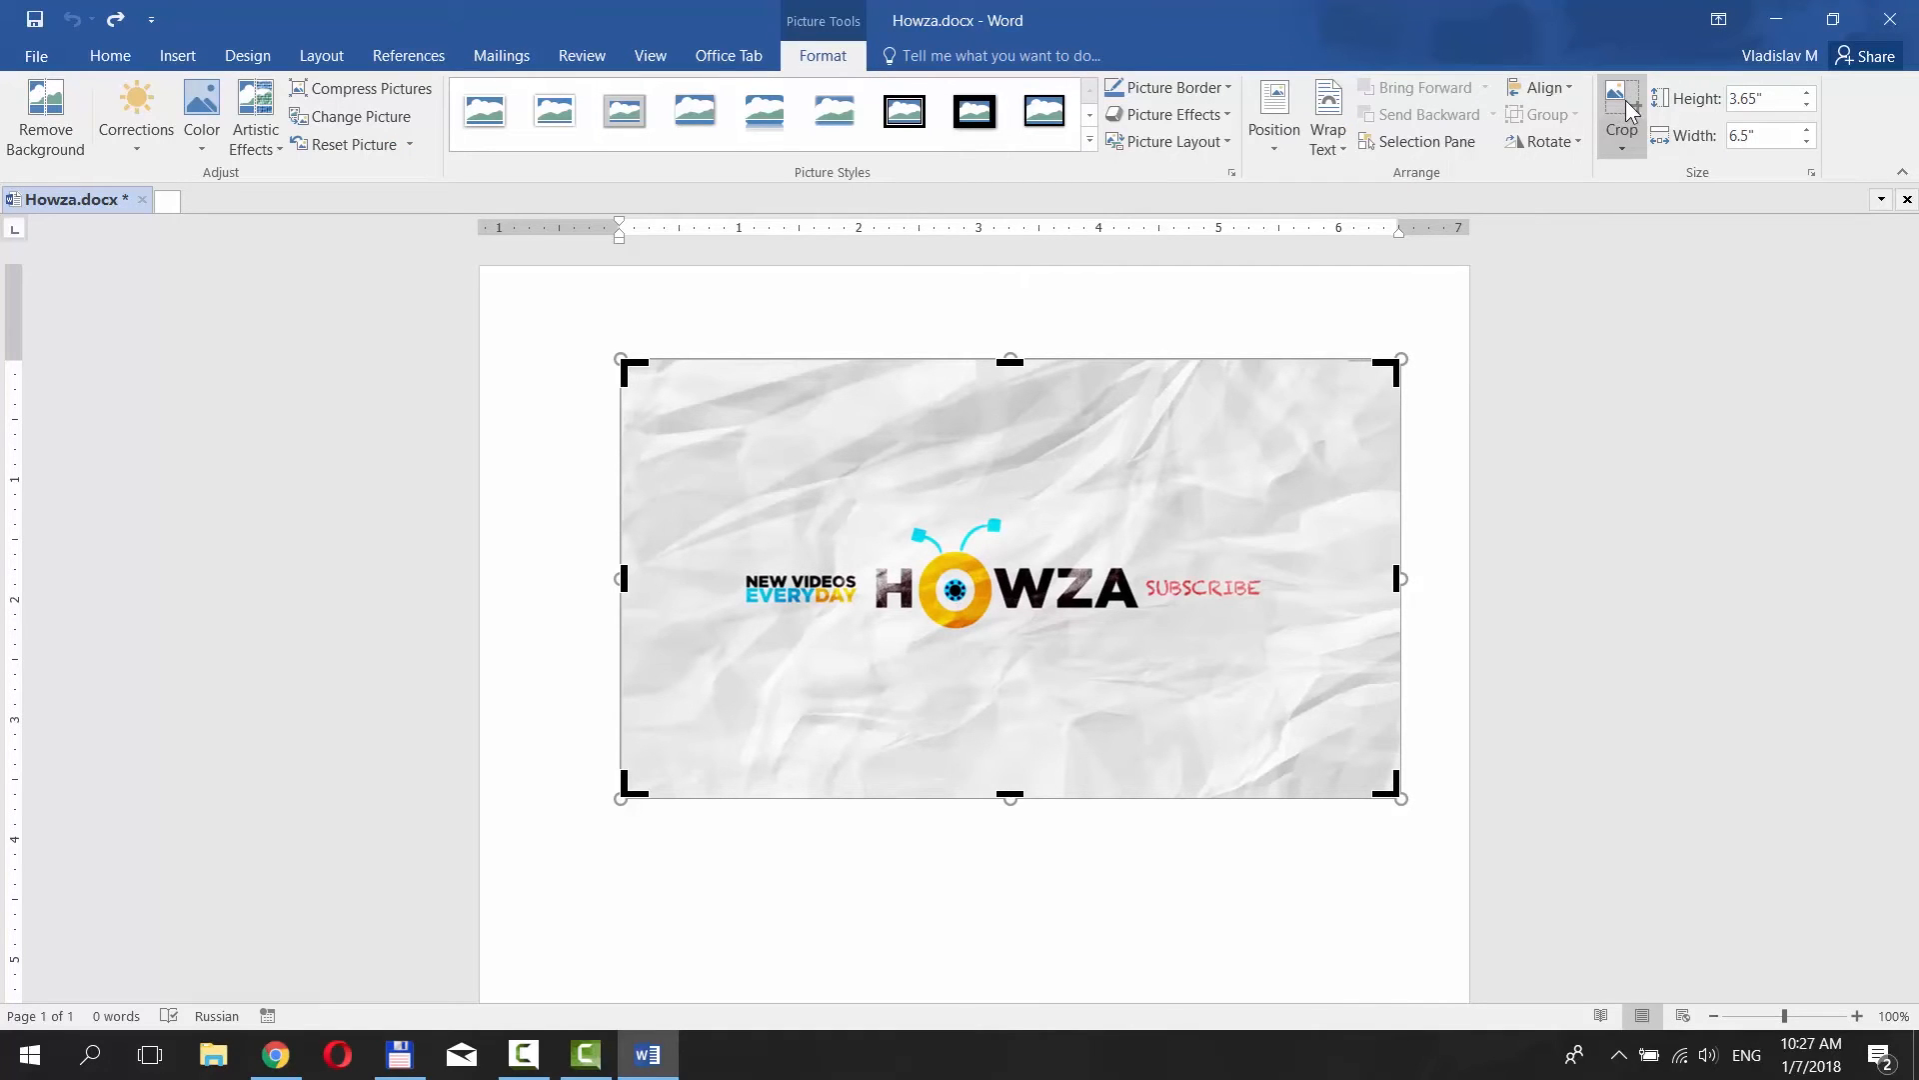
pyautogui.click(1621, 104)
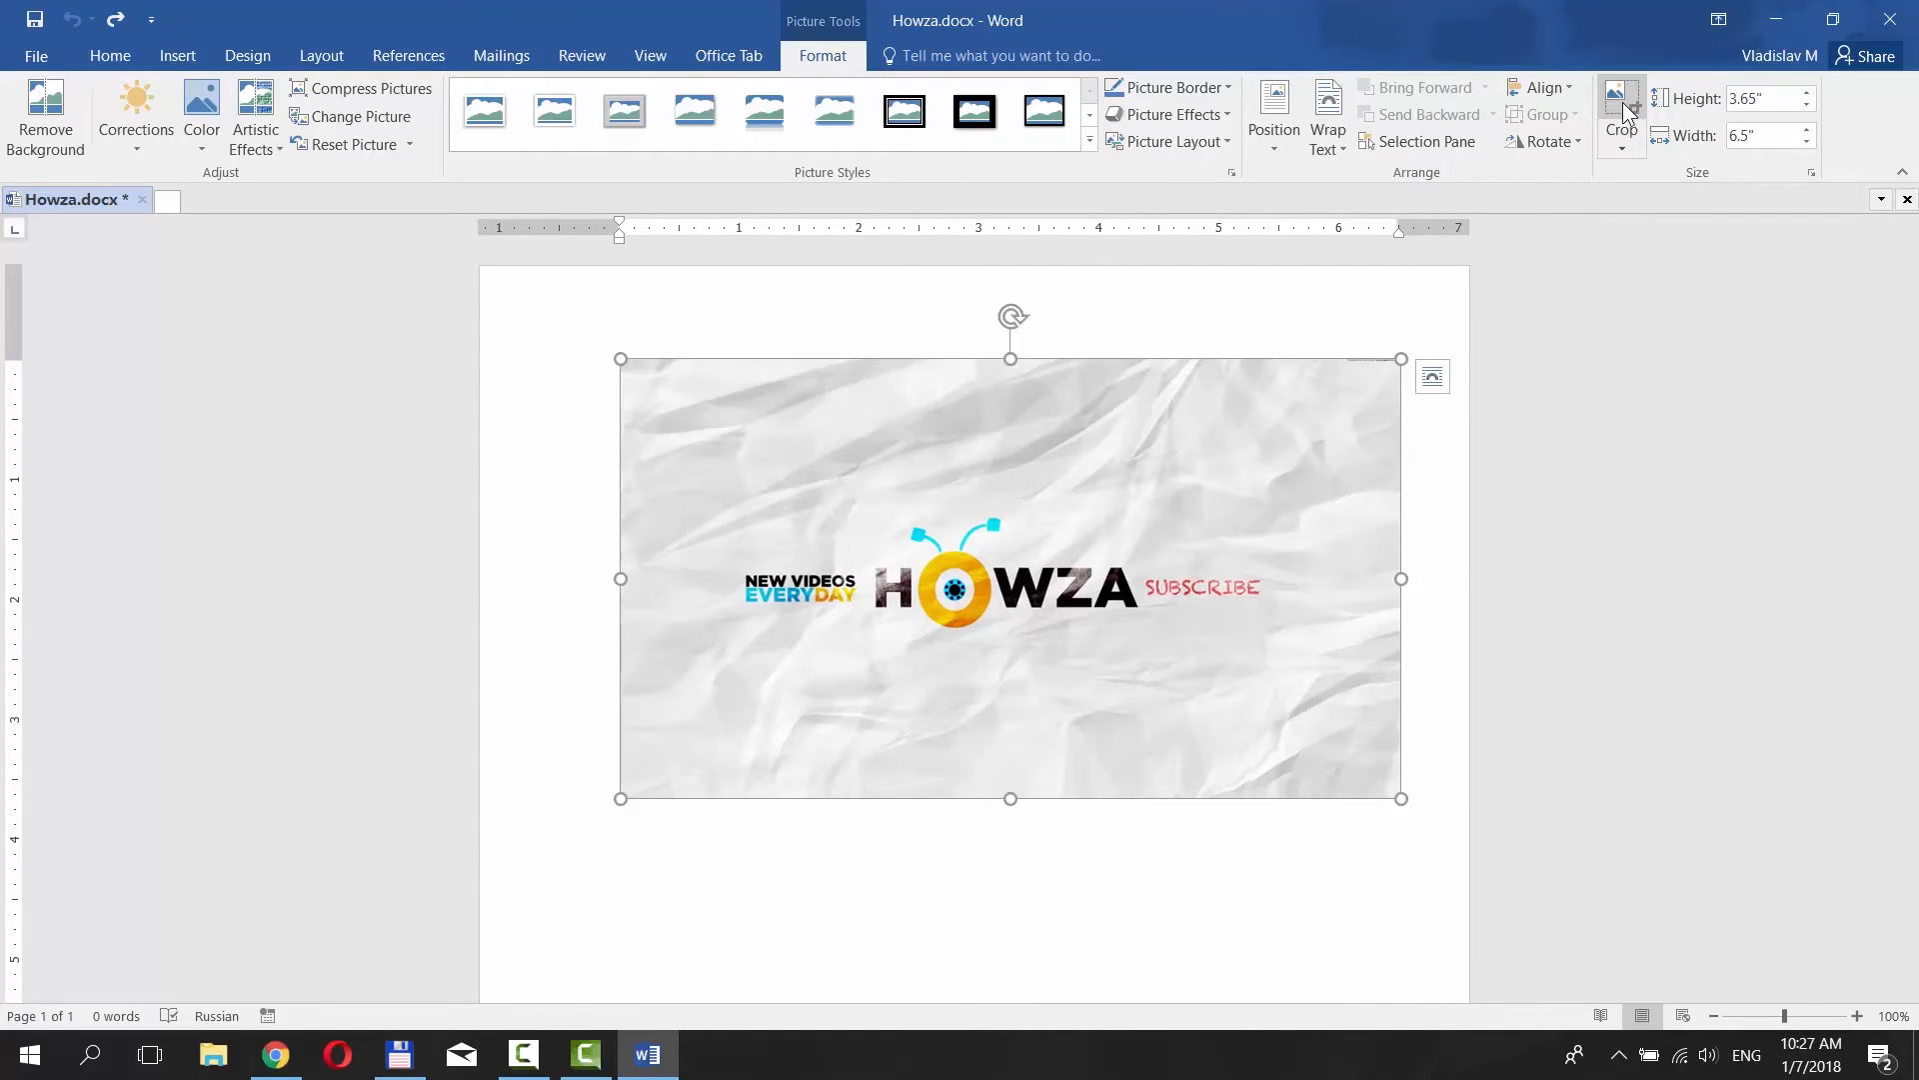
pyautogui.click(1621, 110)
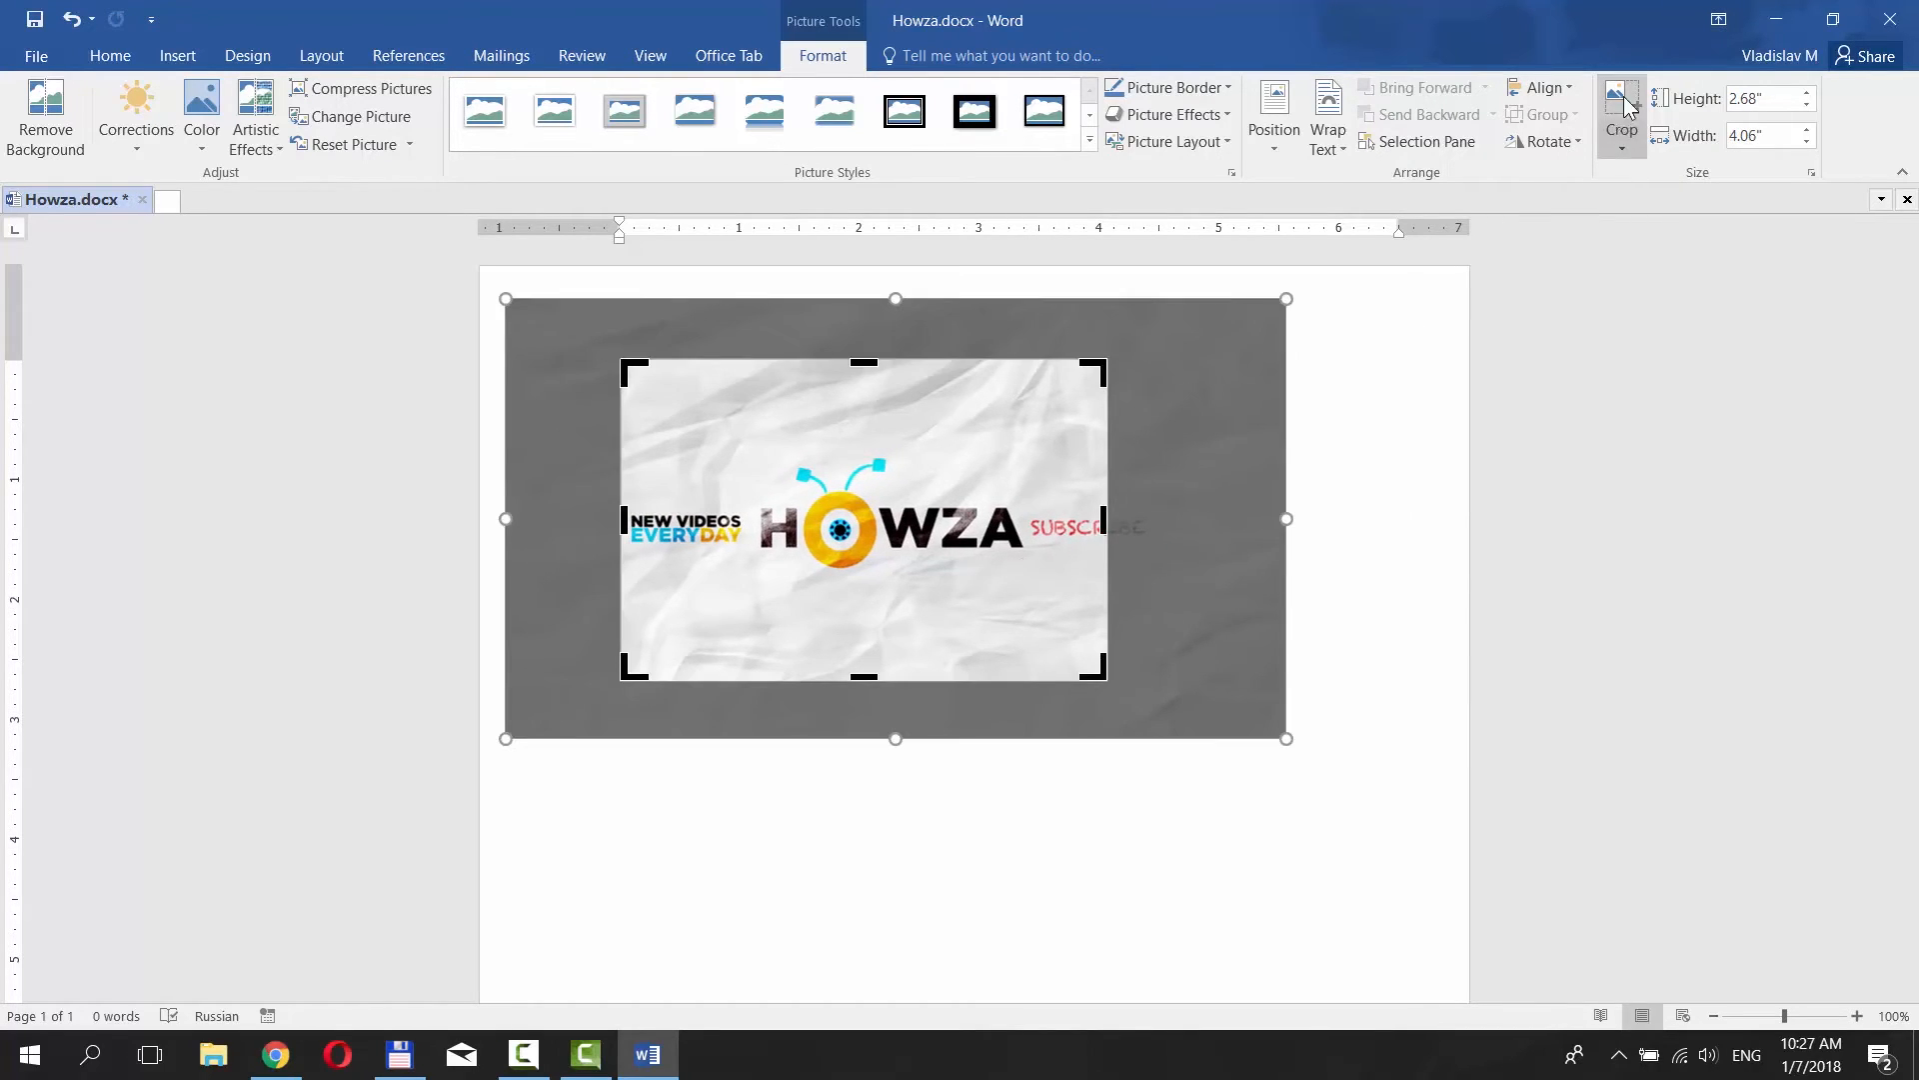
pyautogui.click(1621, 110)
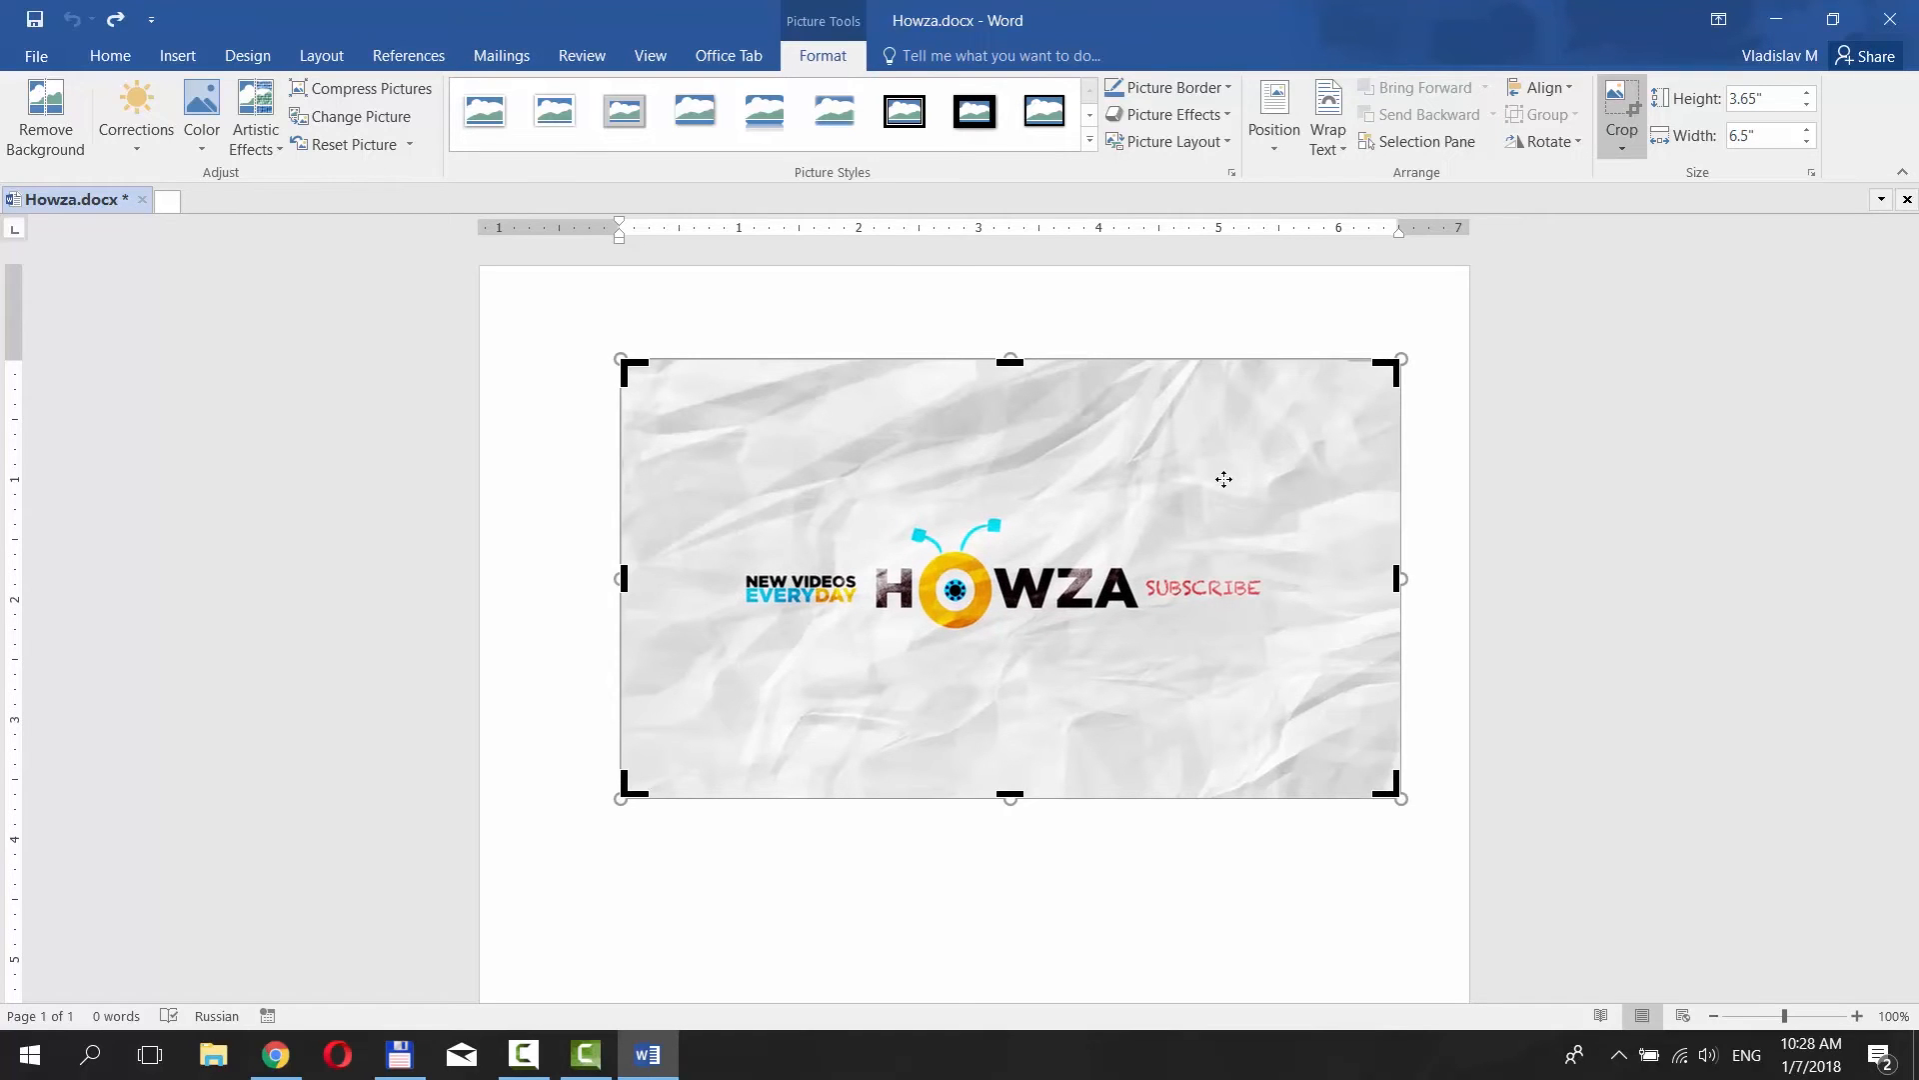
pyautogui.click(1621, 147)
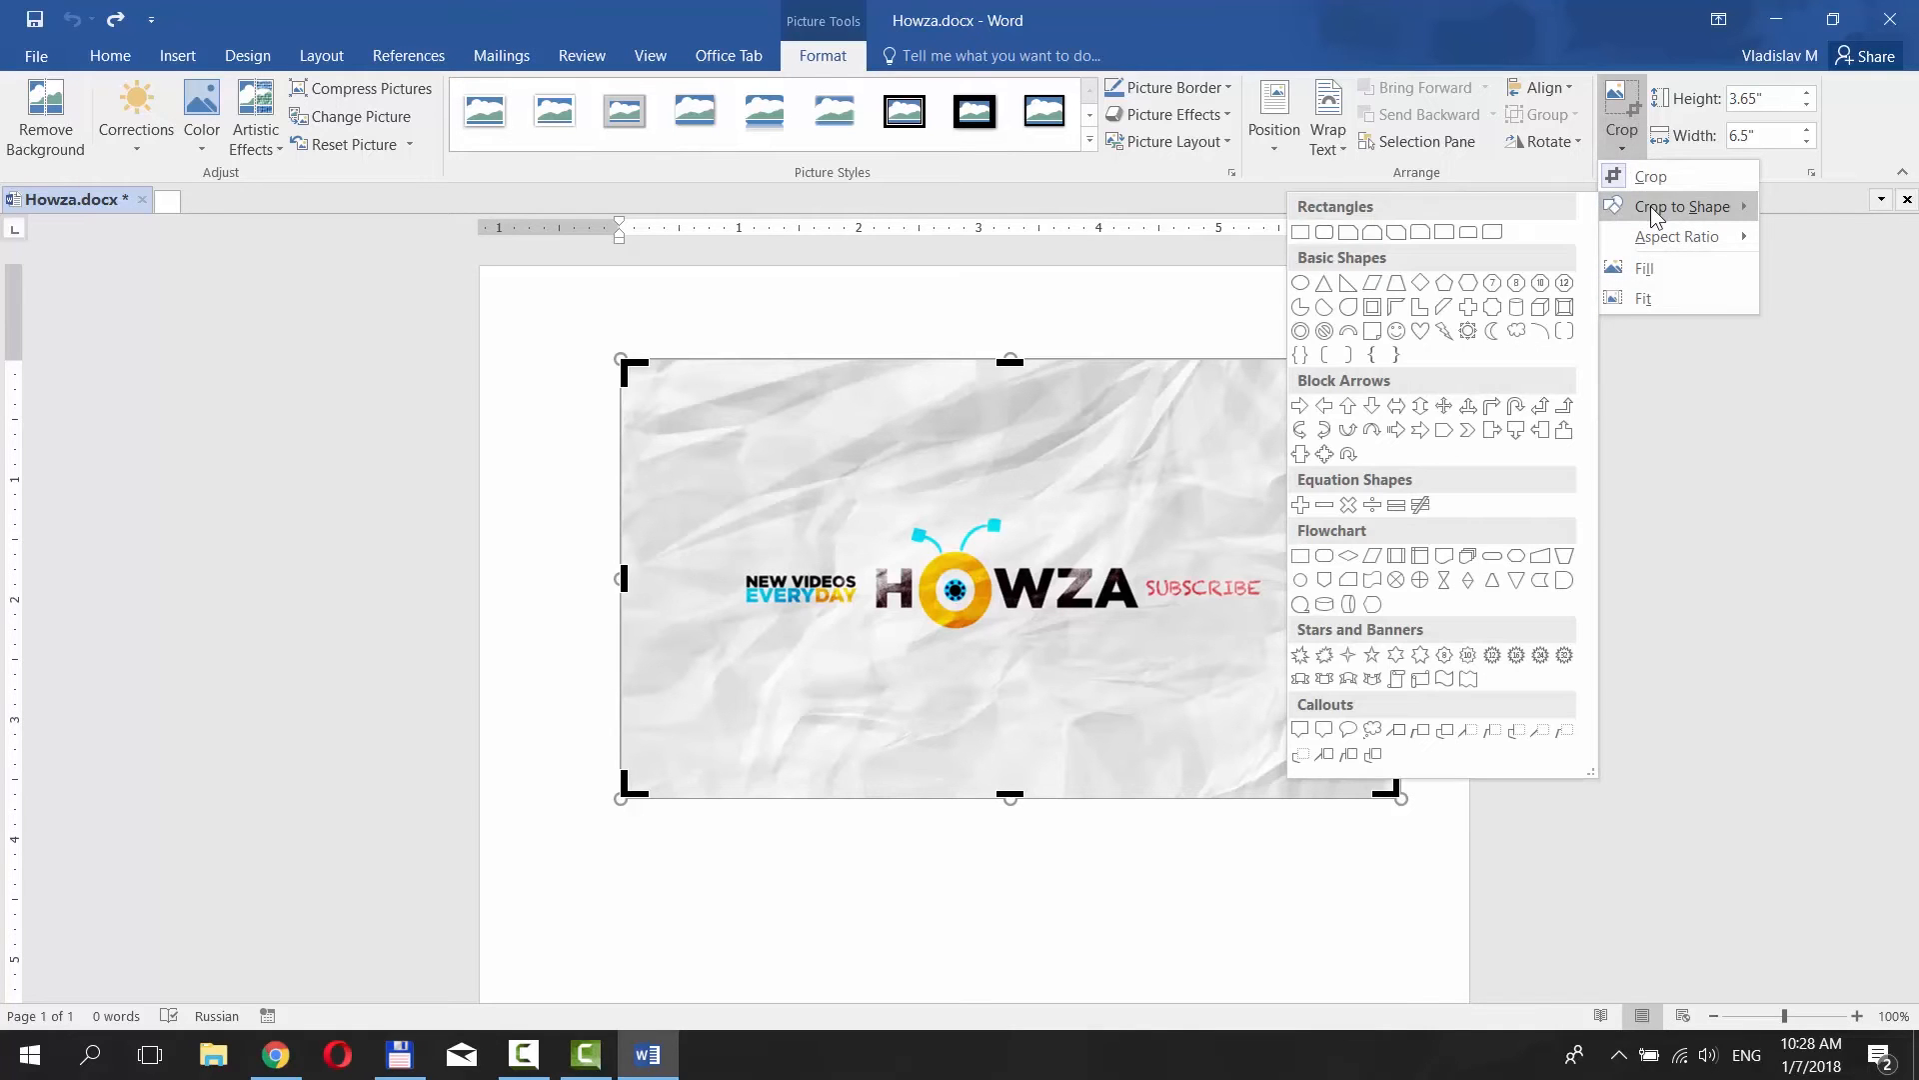
pyautogui.moveTo(1468, 232)
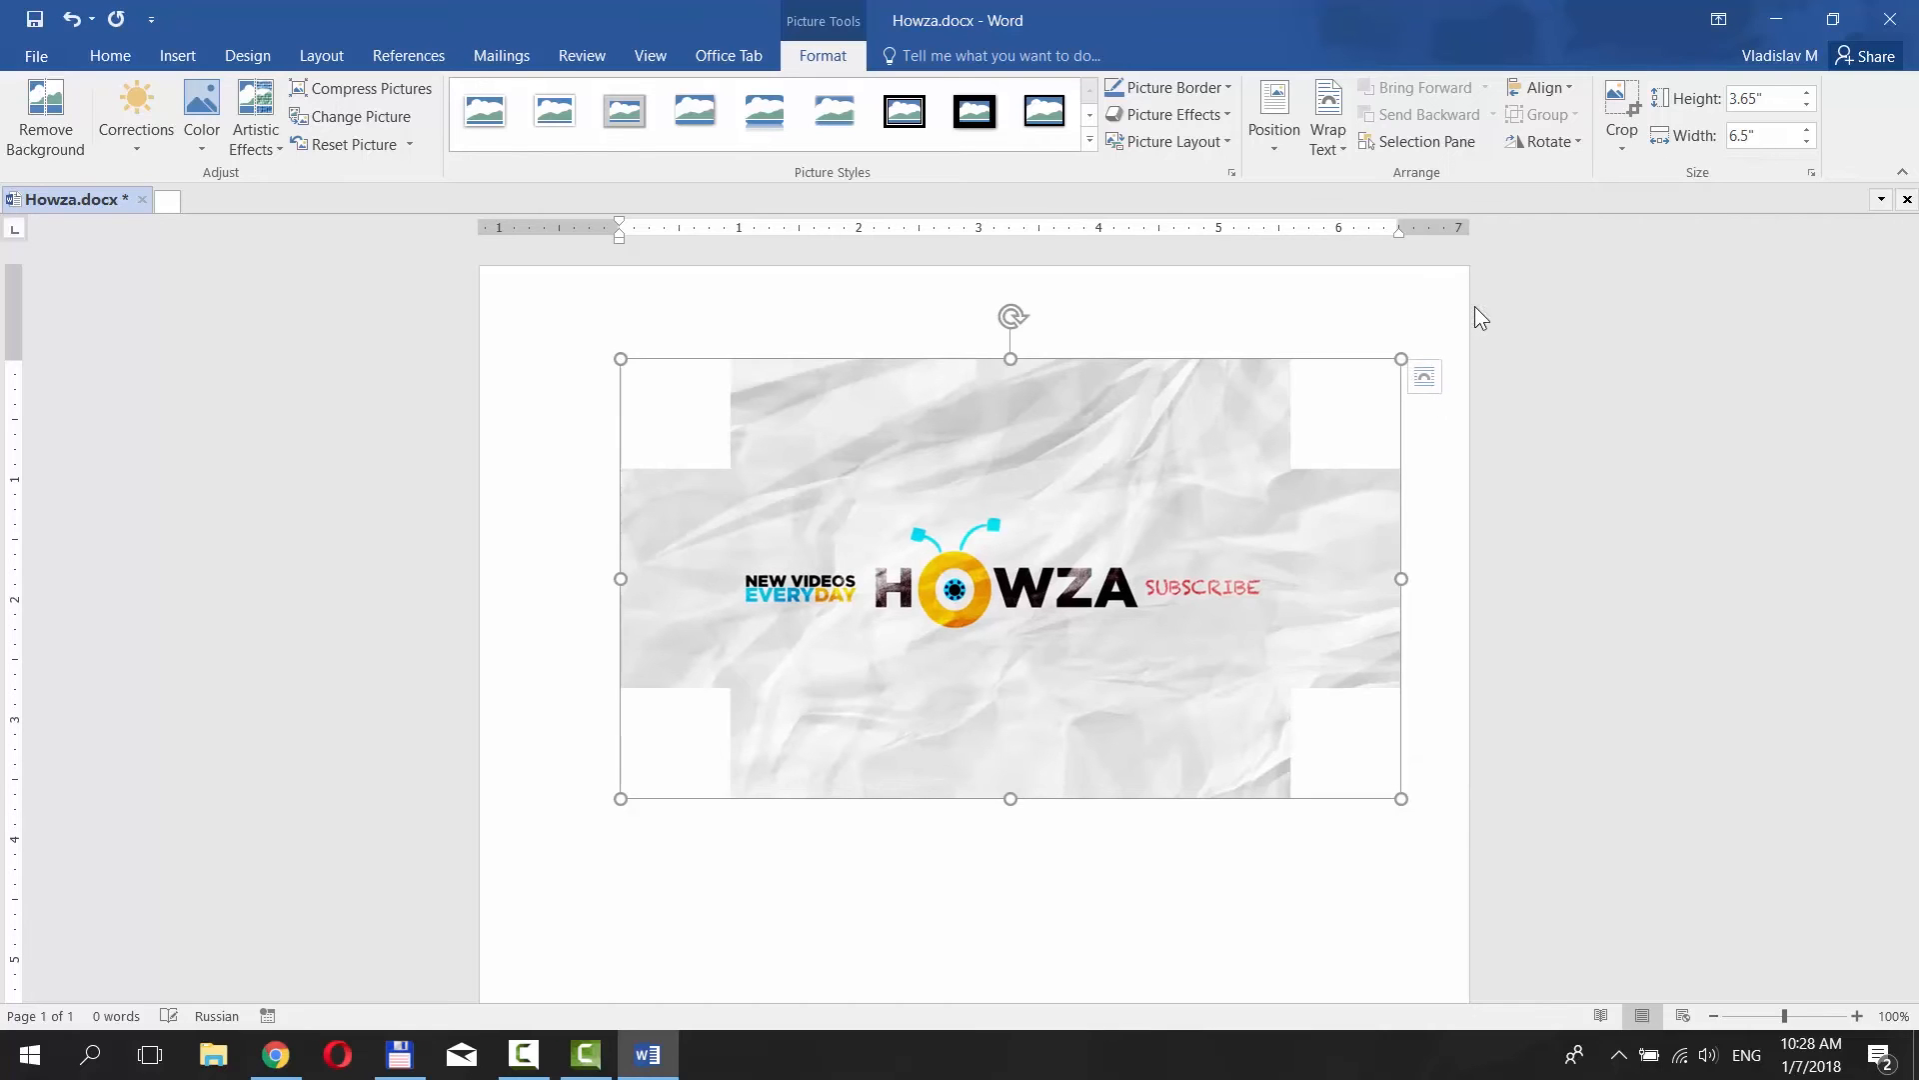
pyautogui.click(1620, 110)
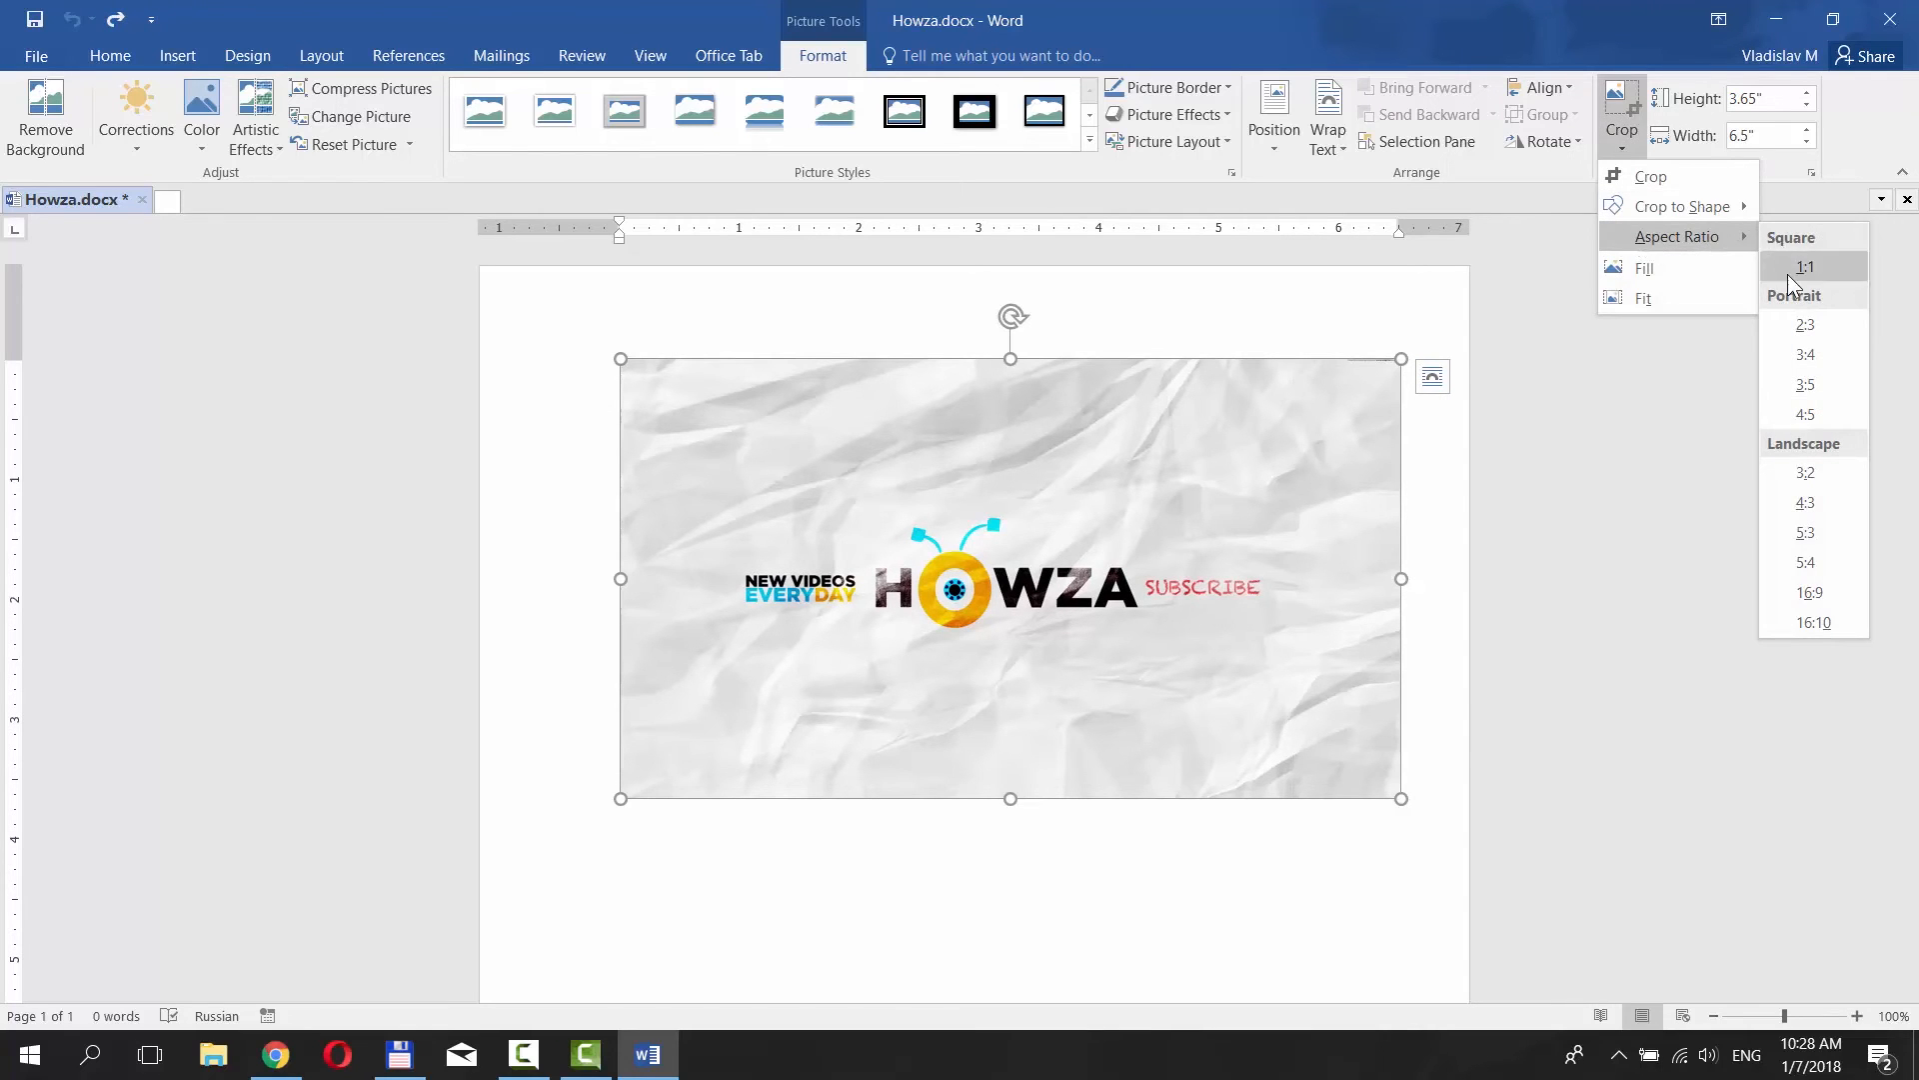
pyautogui.click(1805, 267)
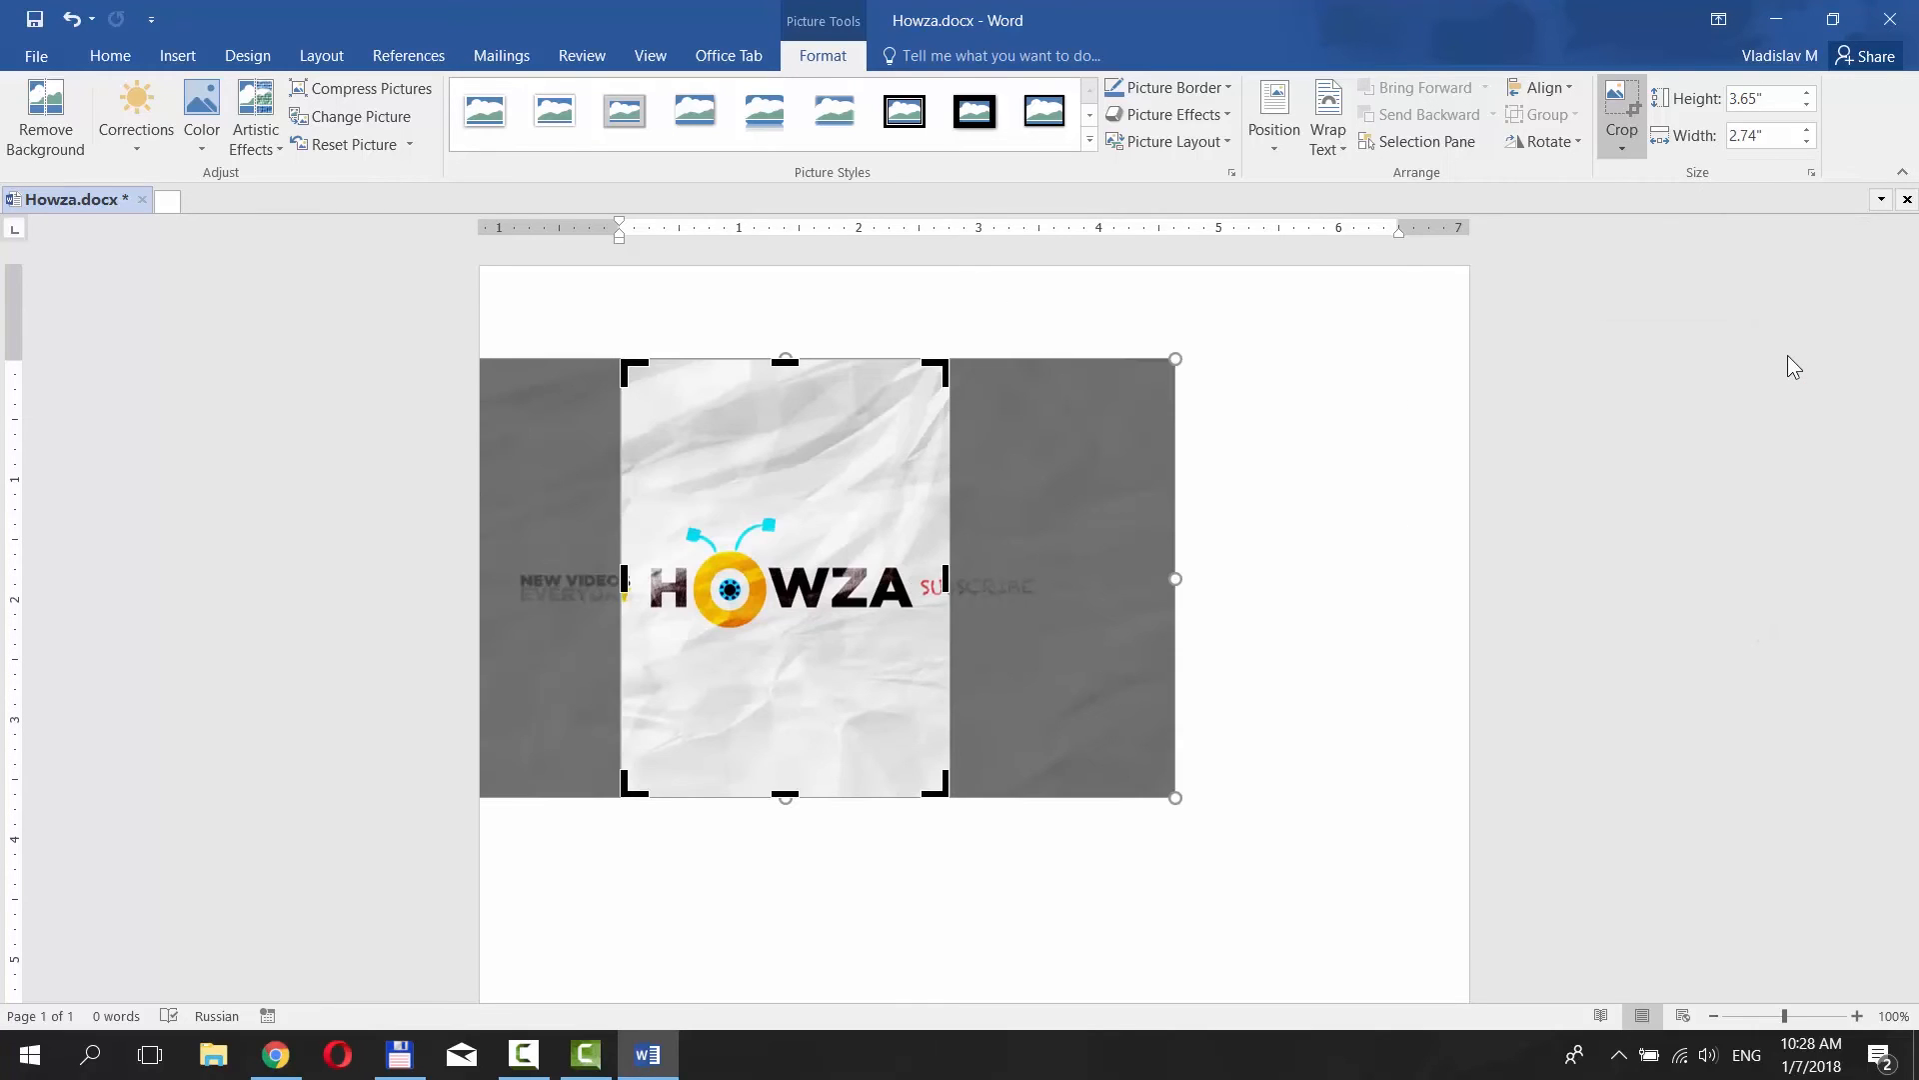
pyautogui.click(1620, 116)
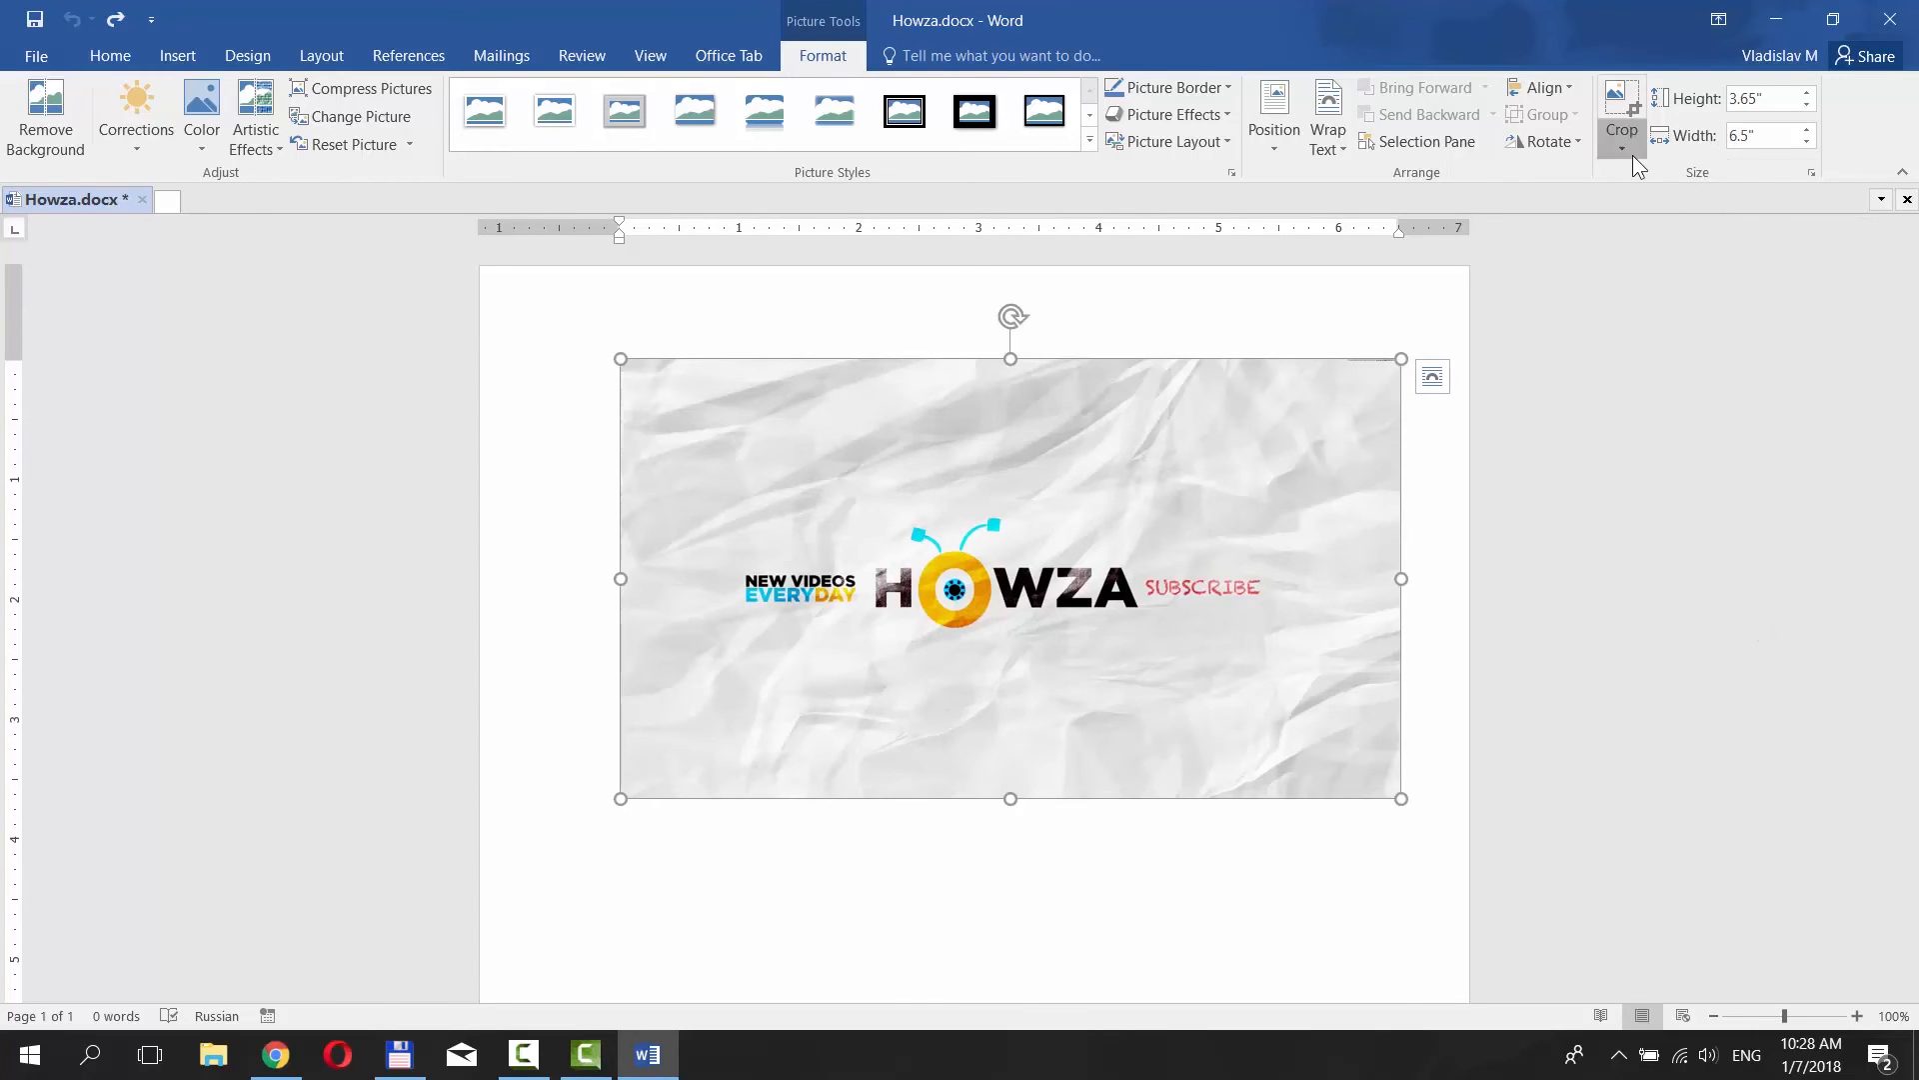
pyautogui.click(1620, 147)
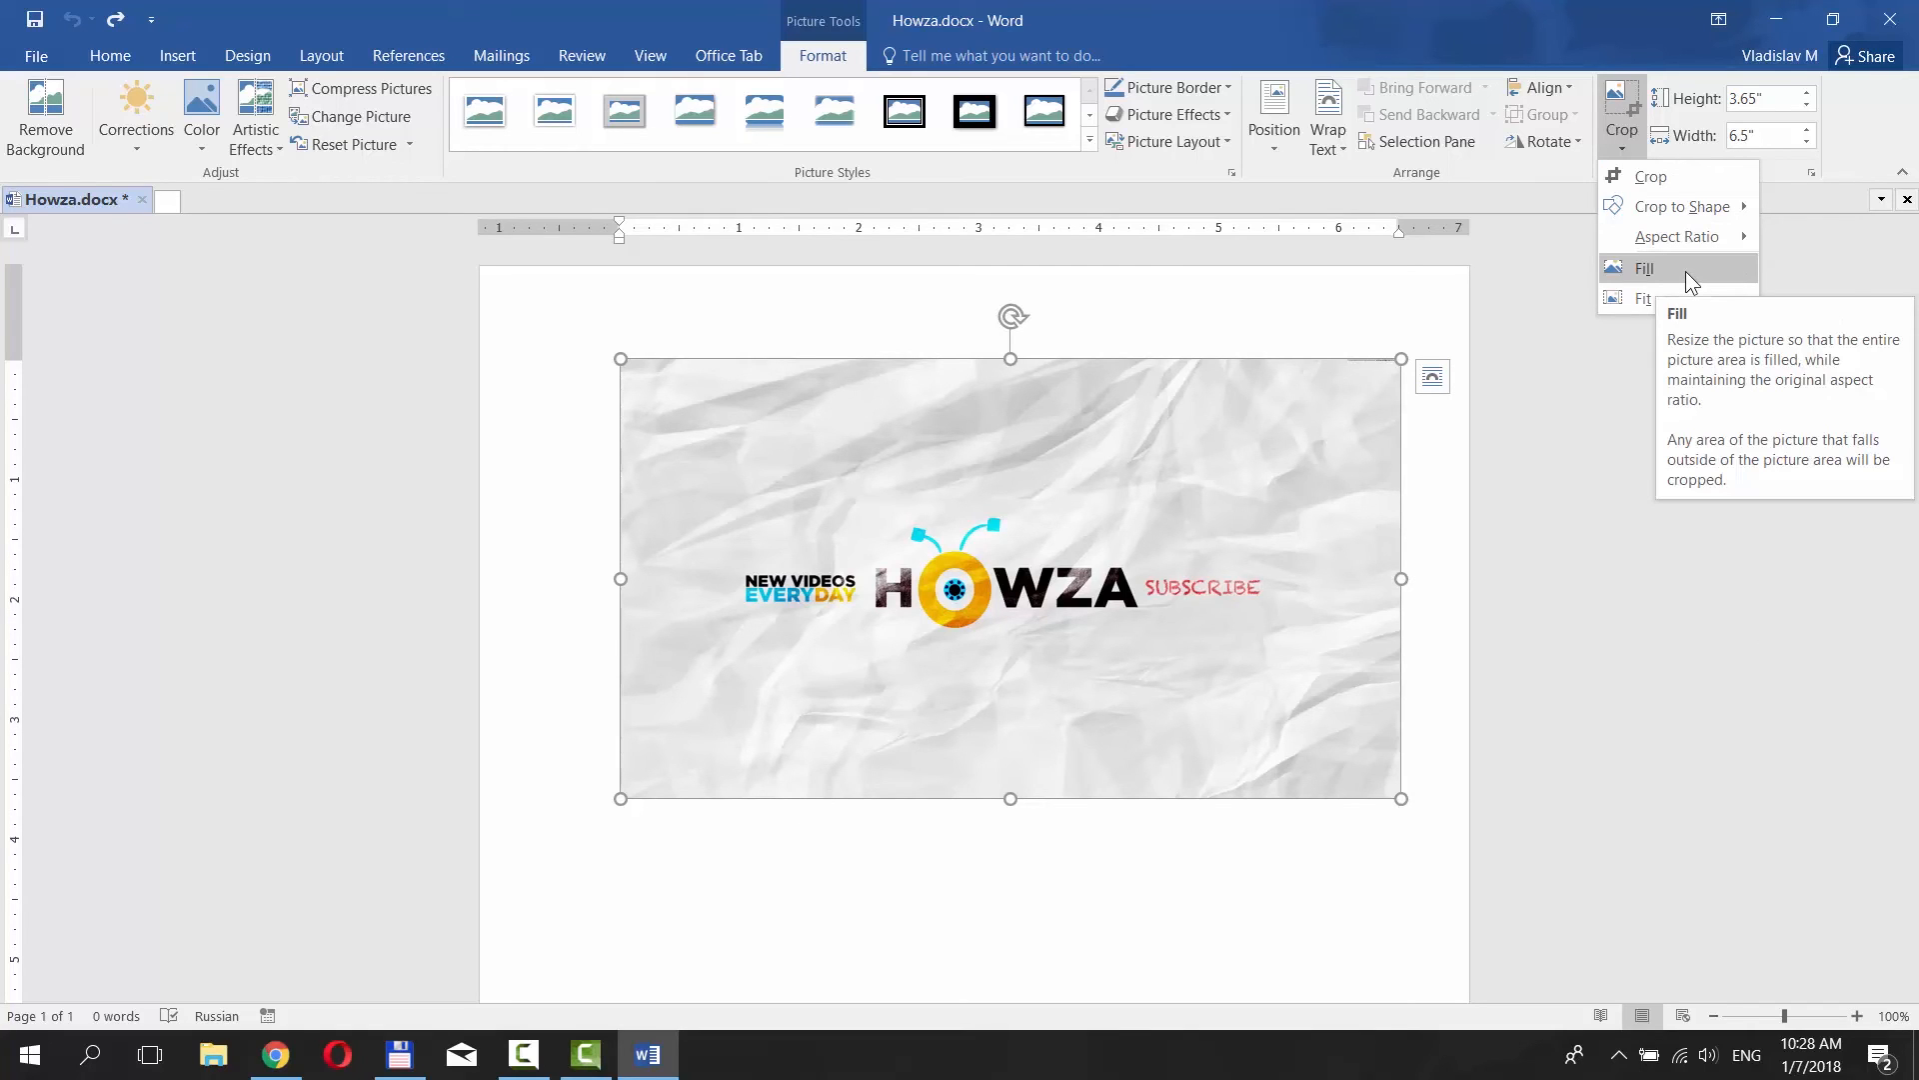
pyautogui.moveTo(1688, 305)
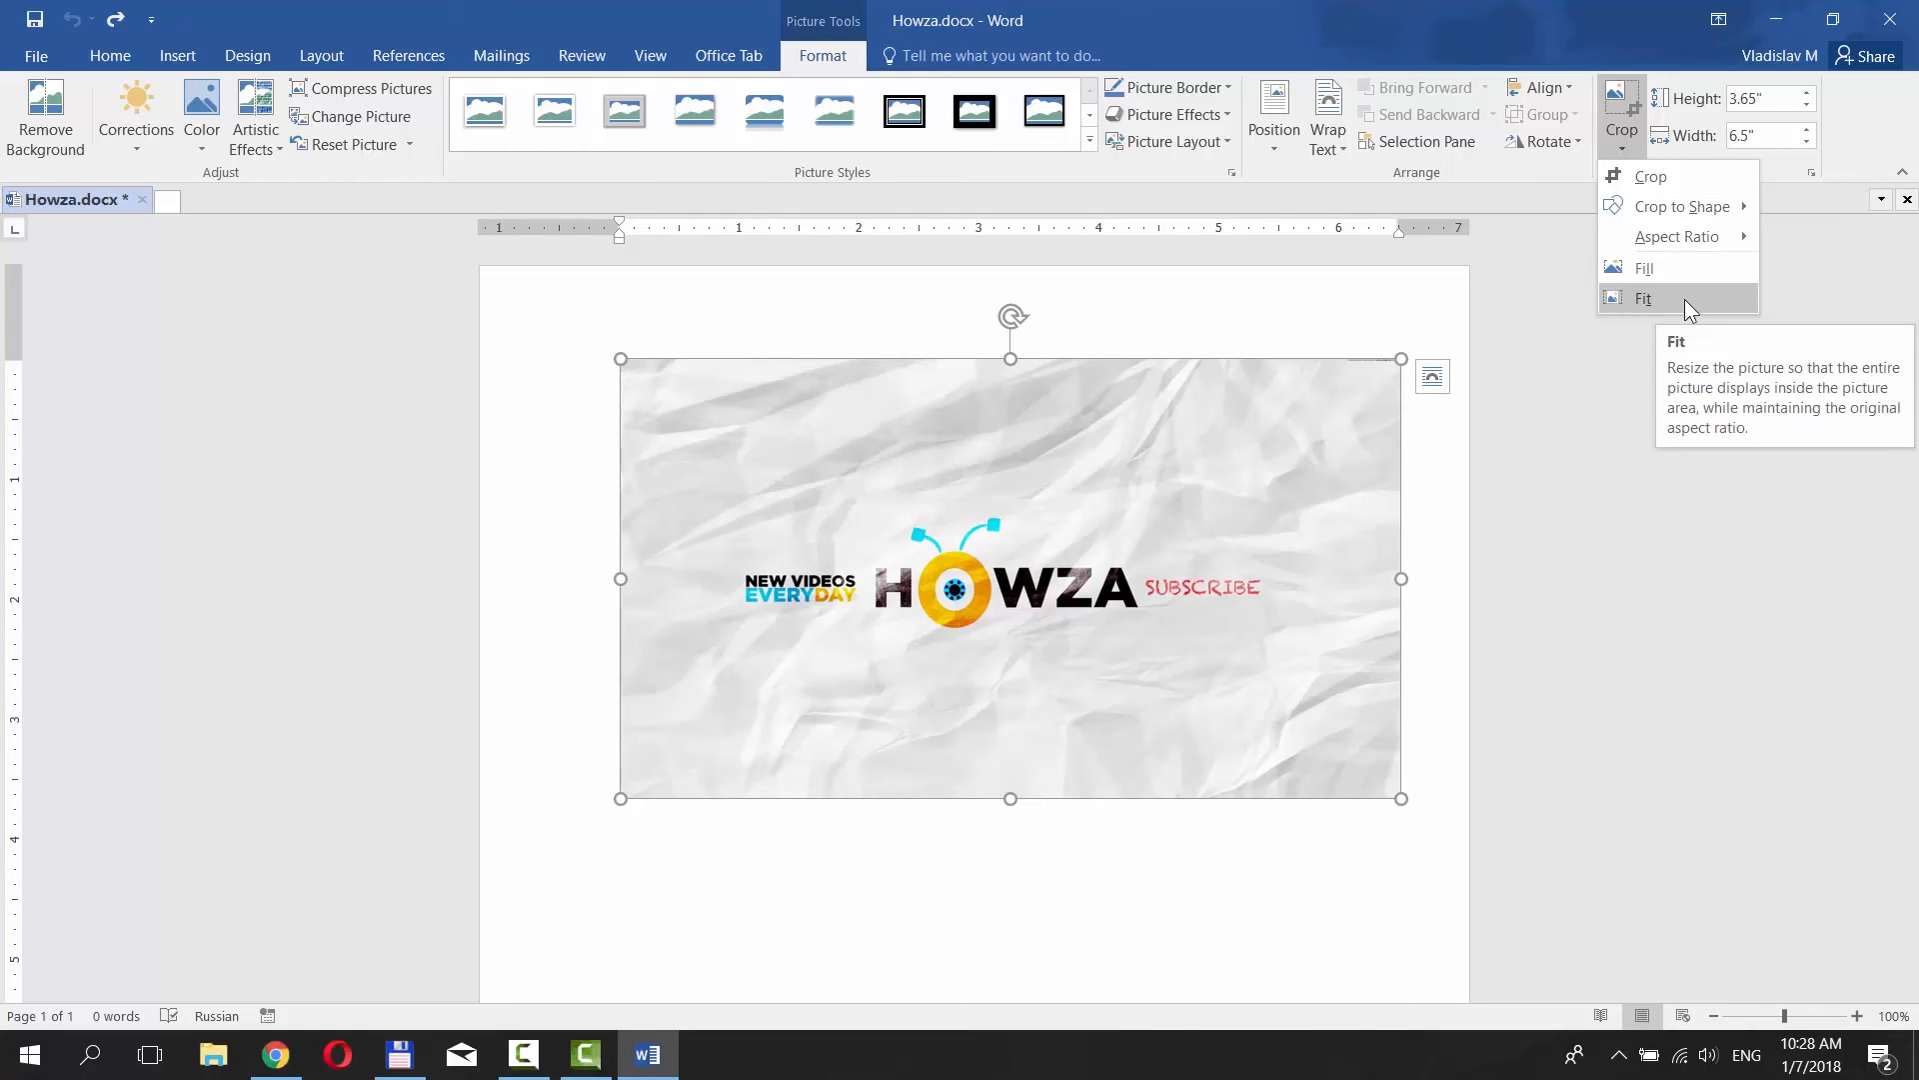